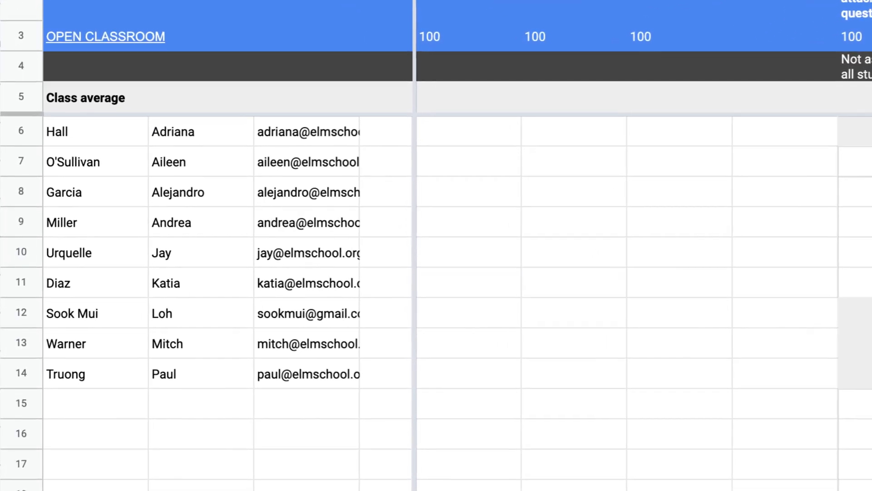
# - Follow the OPEN CLASSROOM link to reach the Originality assignment's student work page
pyautogui.click(105, 36)
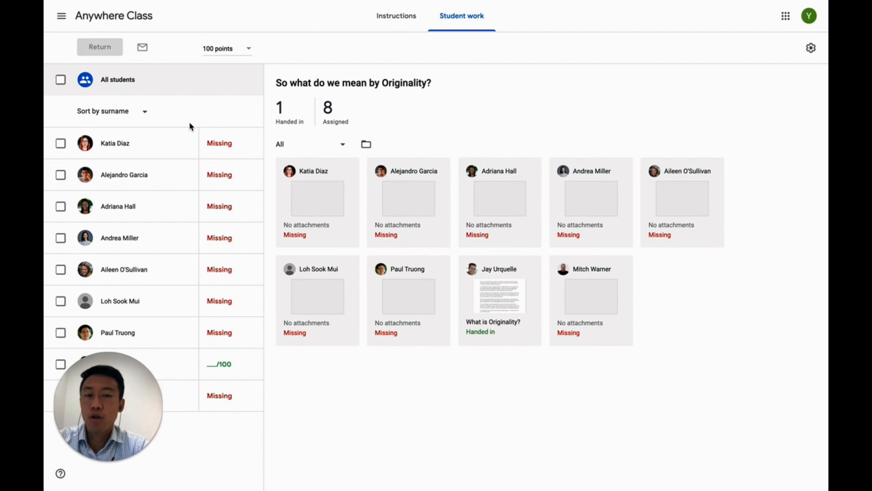
pyautogui.click(111, 111)
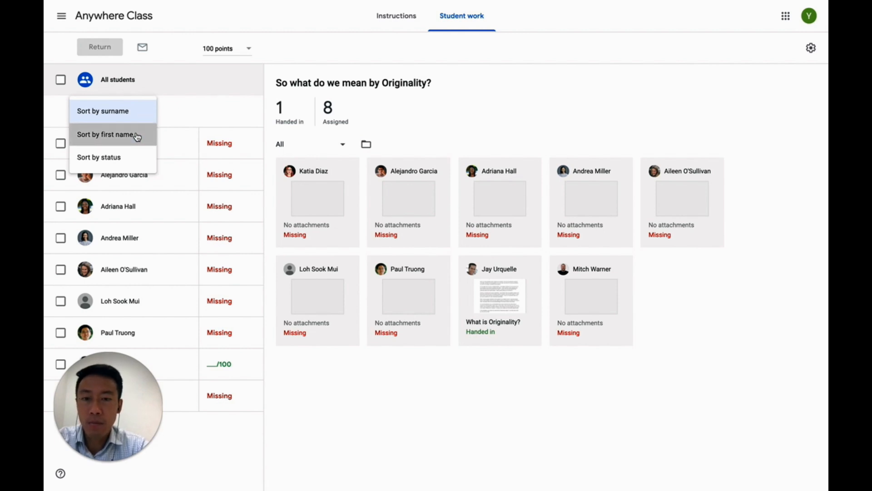
pyautogui.click(105, 134)
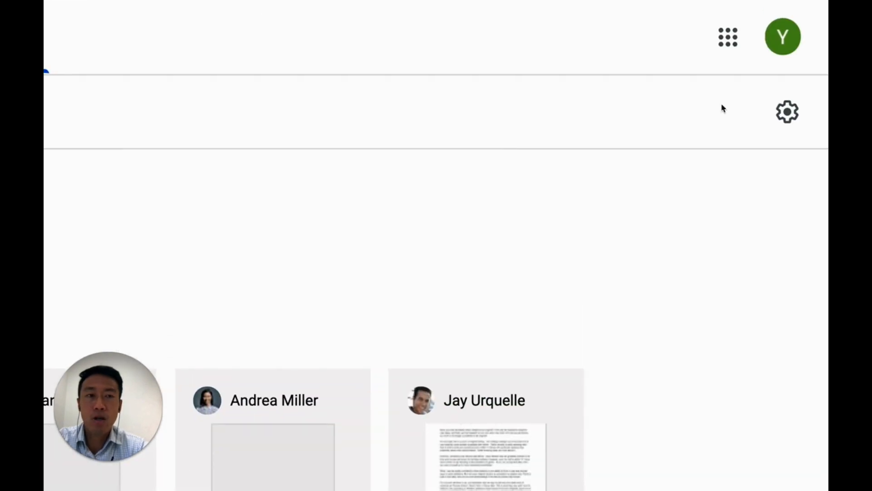
pyautogui.click(788, 111)
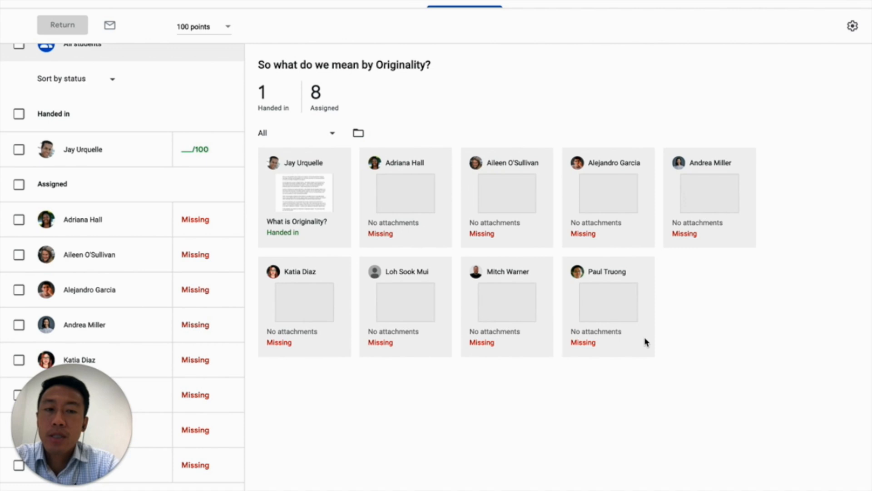
pyautogui.moveTo(202, 230)
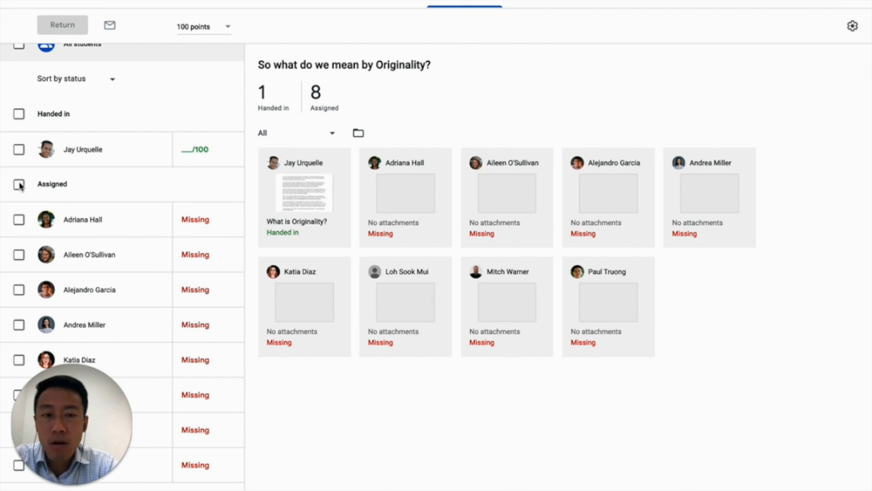
# - Select every student still marked Assigned and start an email to them
pyautogui.click(19, 183)
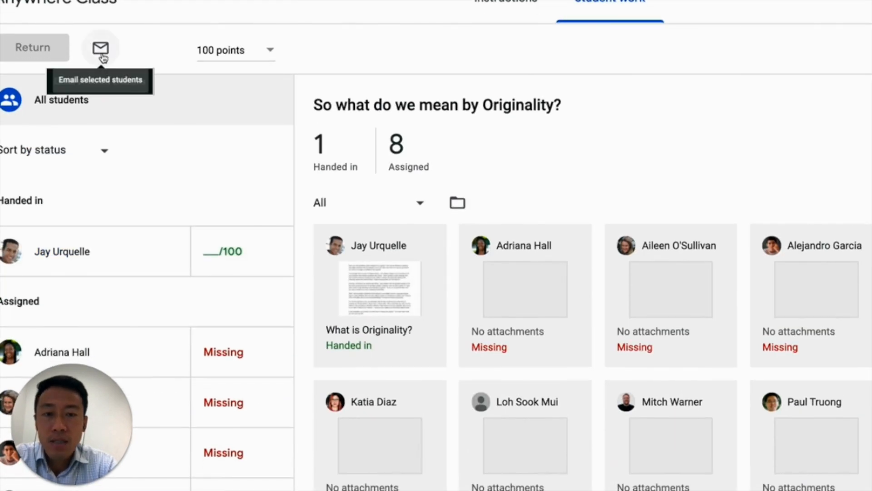
pyautogui.click(100, 47)
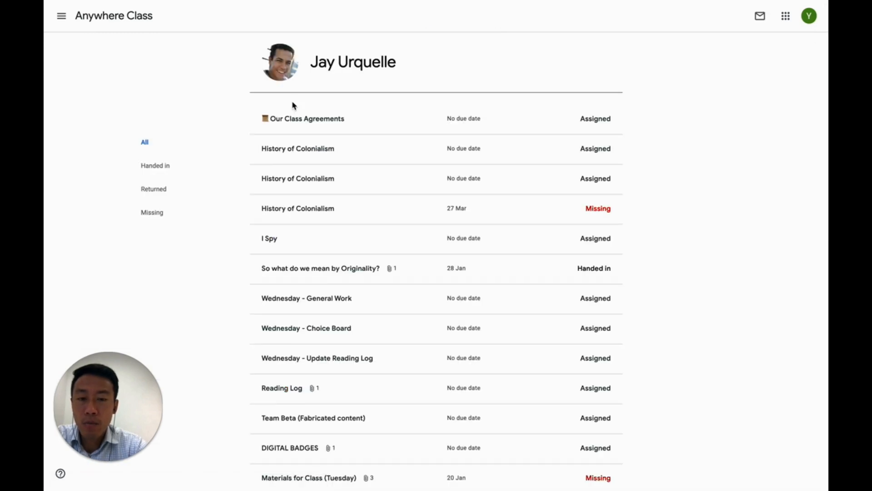
pyautogui.scroll(-3)
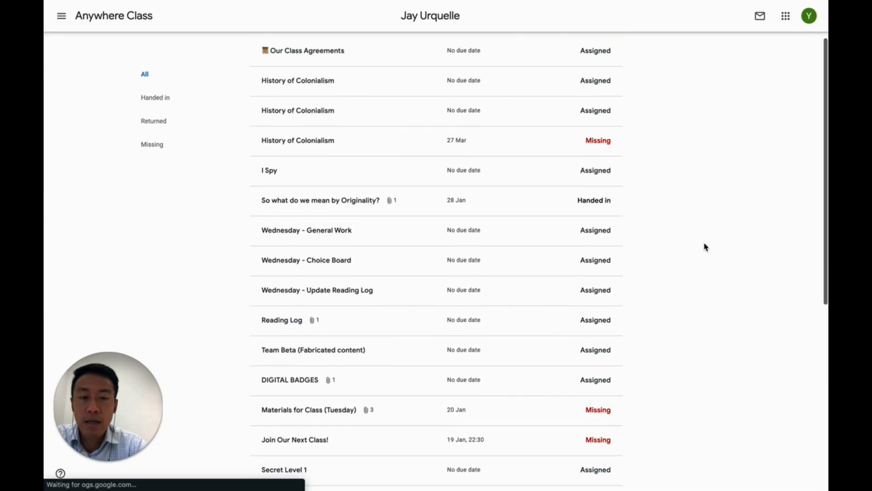
pyautogui.scroll(-3)
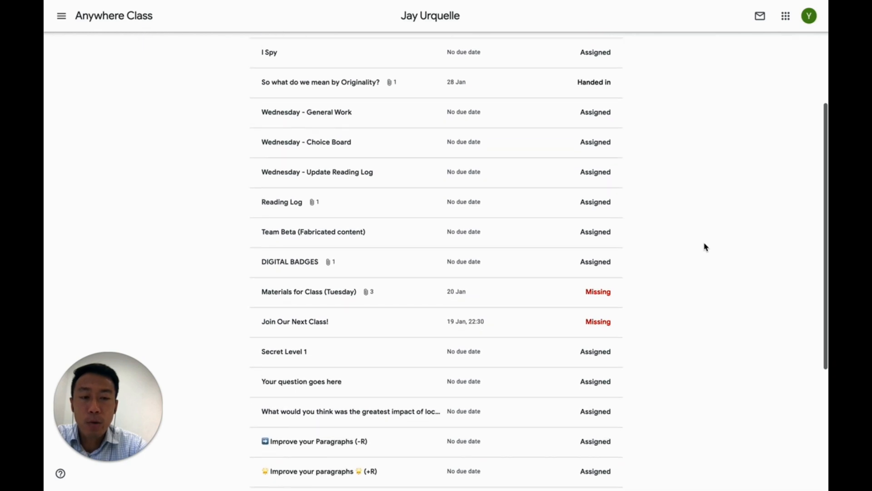
pyautogui.scroll(-3)
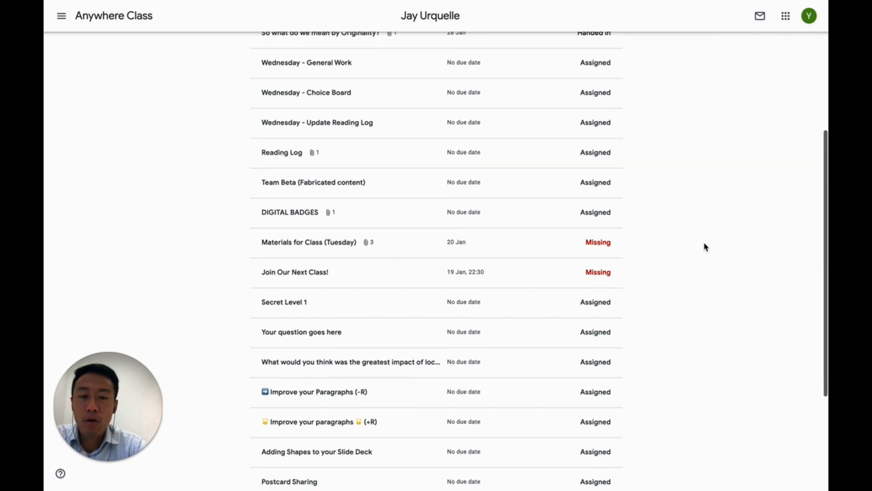
pyautogui.scroll(-3)
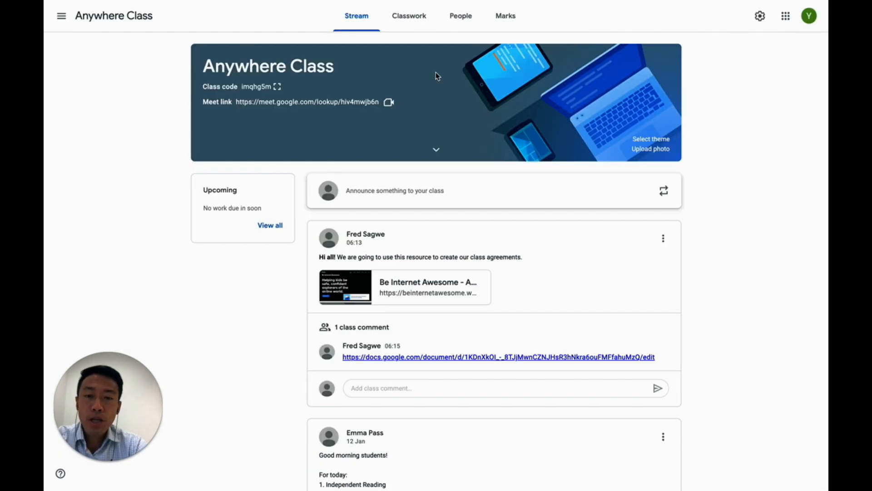
pyautogui.moveTo(505, 15)
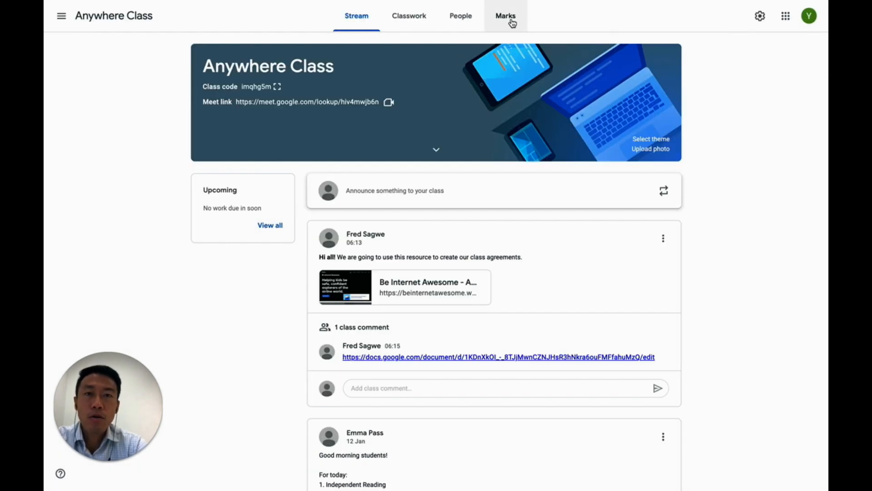
# - From the Marks grid, return all Originality work with the private comment 'That was an excellent piece of work, Jay! Well done!'
pyautogui.click(506, 15)
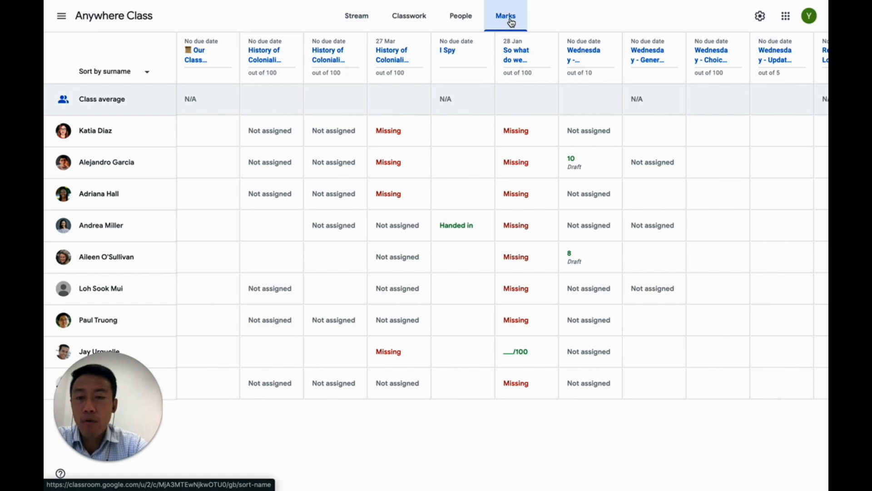
pyautogui.click(547, 48)
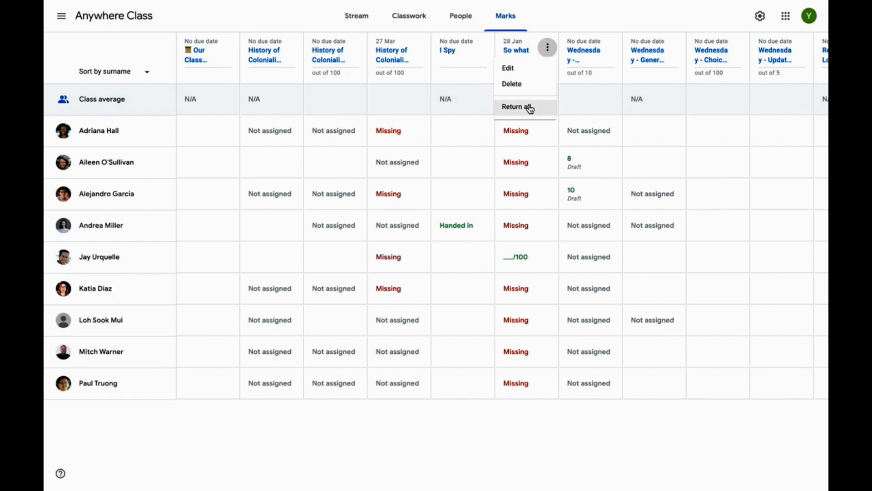
pyautogui.click(517, 107)
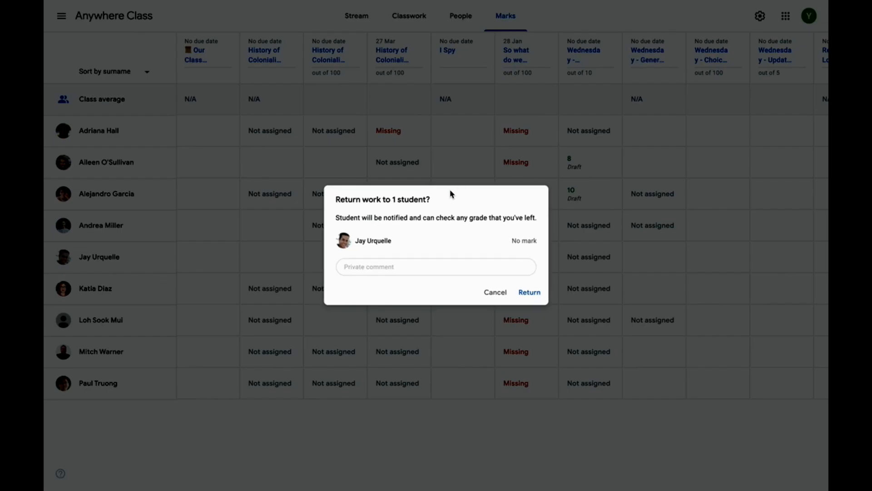
pyautogui.write('That was an excellent piece of work, Jay! Well done!')
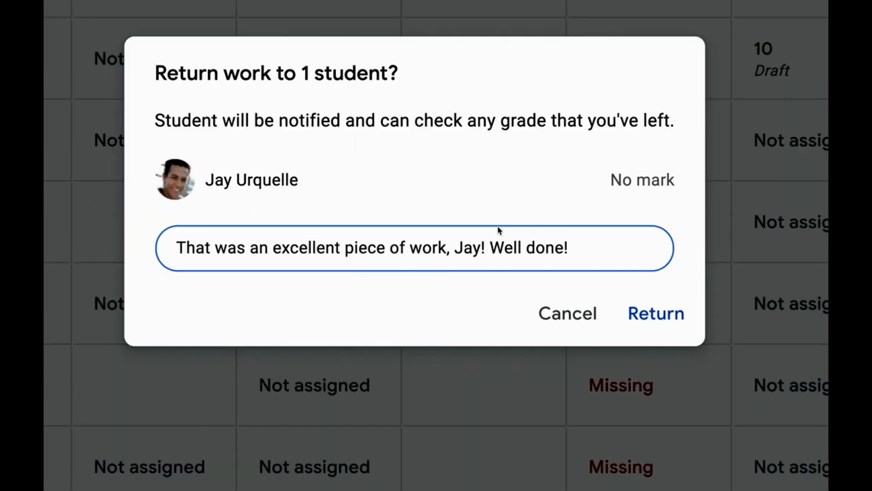
pyautogui.click(655, 313)
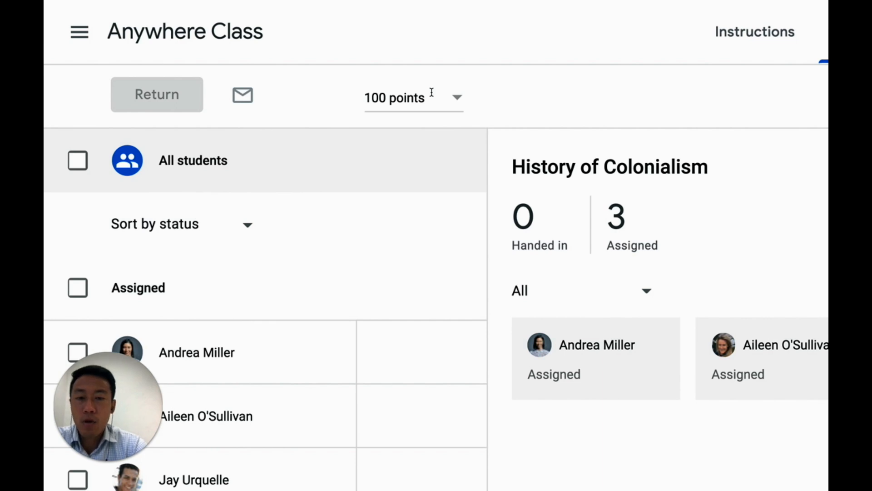
# - Change History of Colonialism's points to 10, then make it Ungraded, confirming each update
pyautogui.write('10')
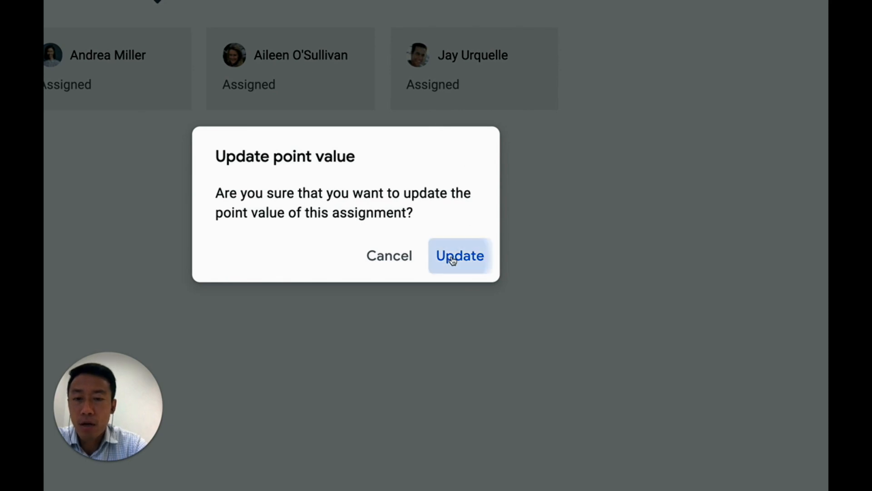
pyautogui.click(460, 255)
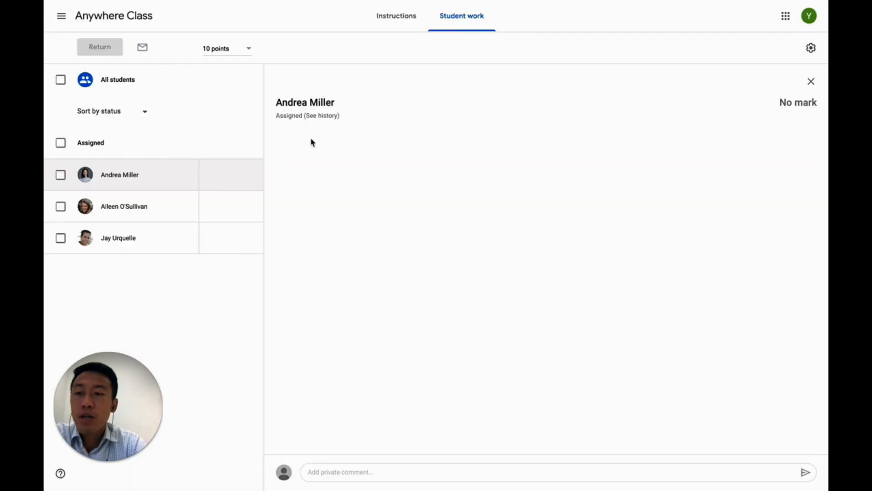
pyautogui.click(226, 49)
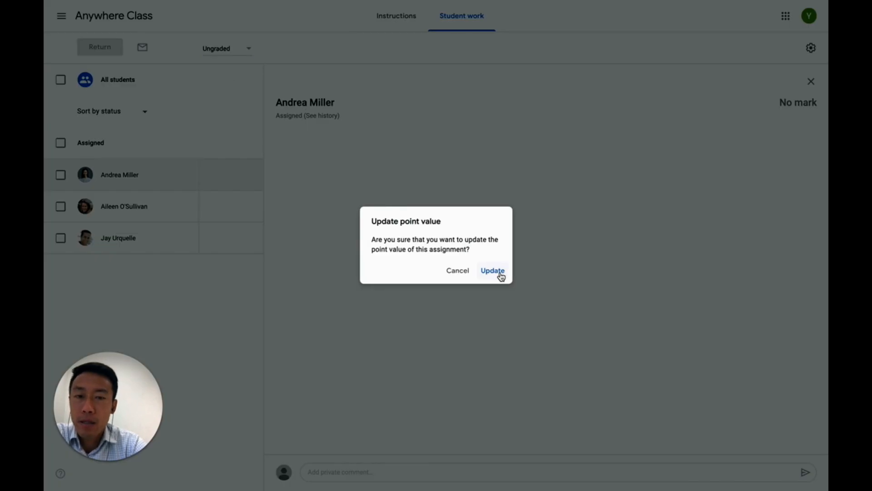
pyautogui.click(492, 271)
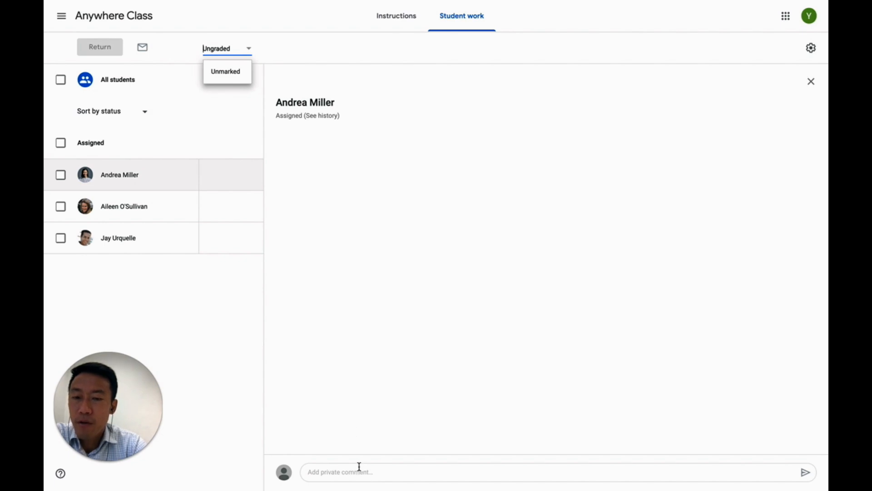
pyautogui.write('This is a great piece of work. Keep it up!😊')
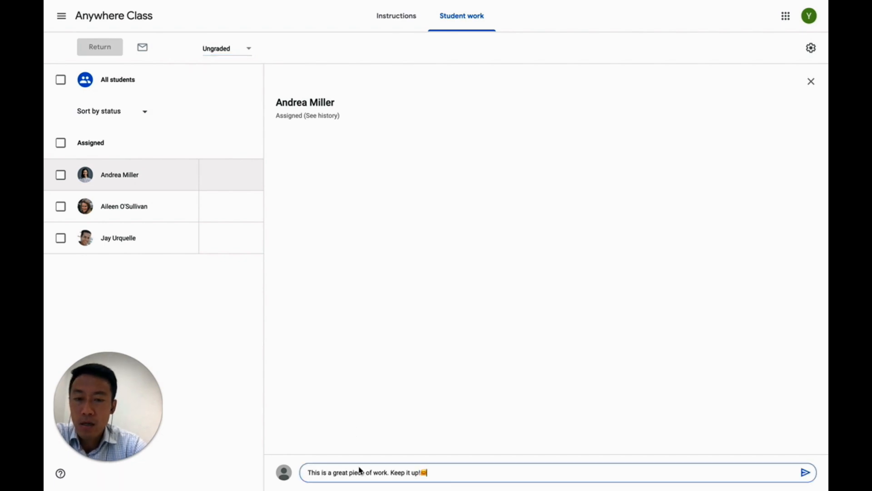